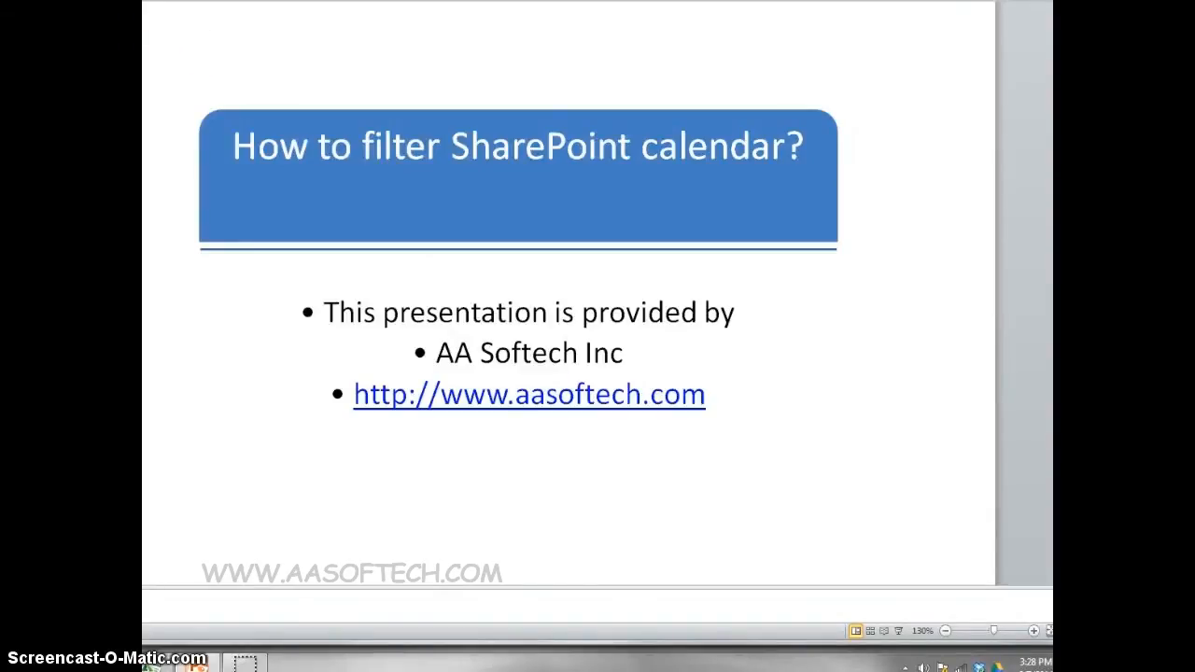
# Advance past the title slide to the SharePoint 2013 / Office 365 scope slide.
pyautogui.press('Right')
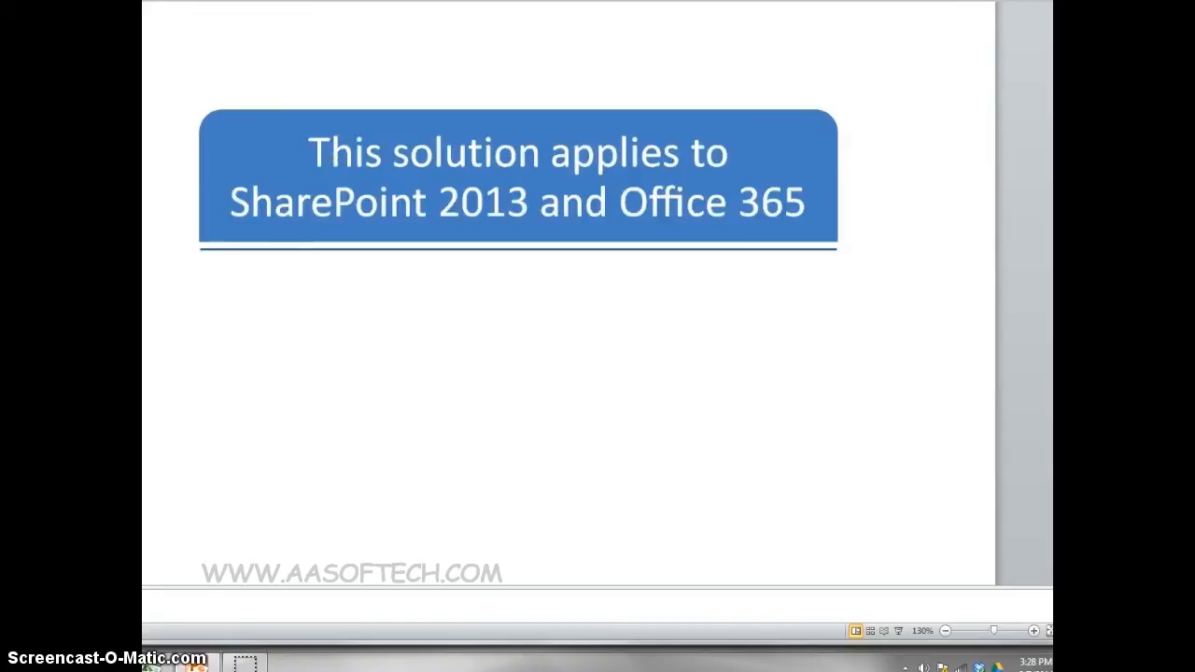
pyautogui.click(327, 183)
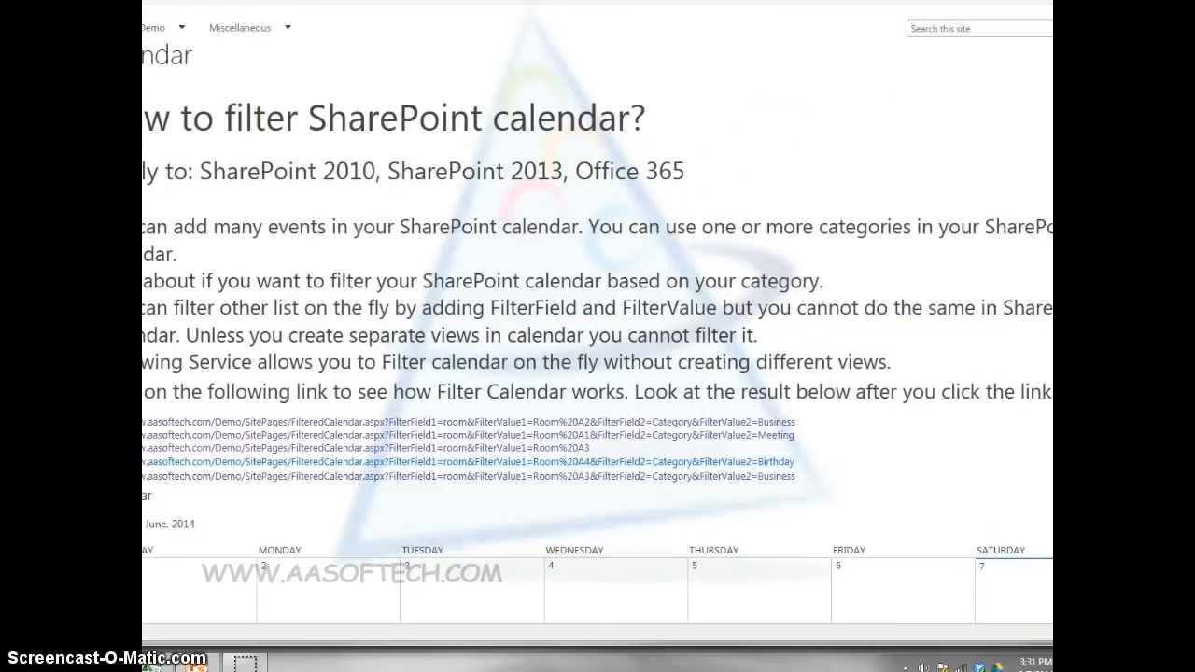
# Step through the filtered-calendar example slides to reach the SPFilterCalendar download slide.
pyautogui.scroll(-3)
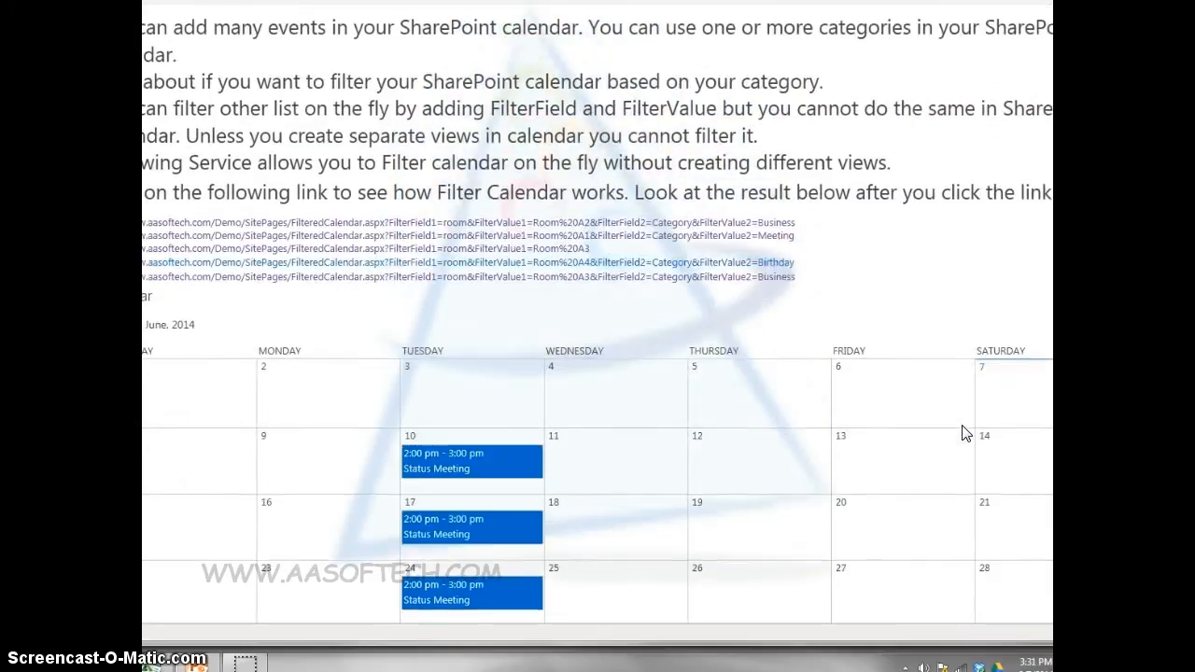
pyautogui.scroll(-3)
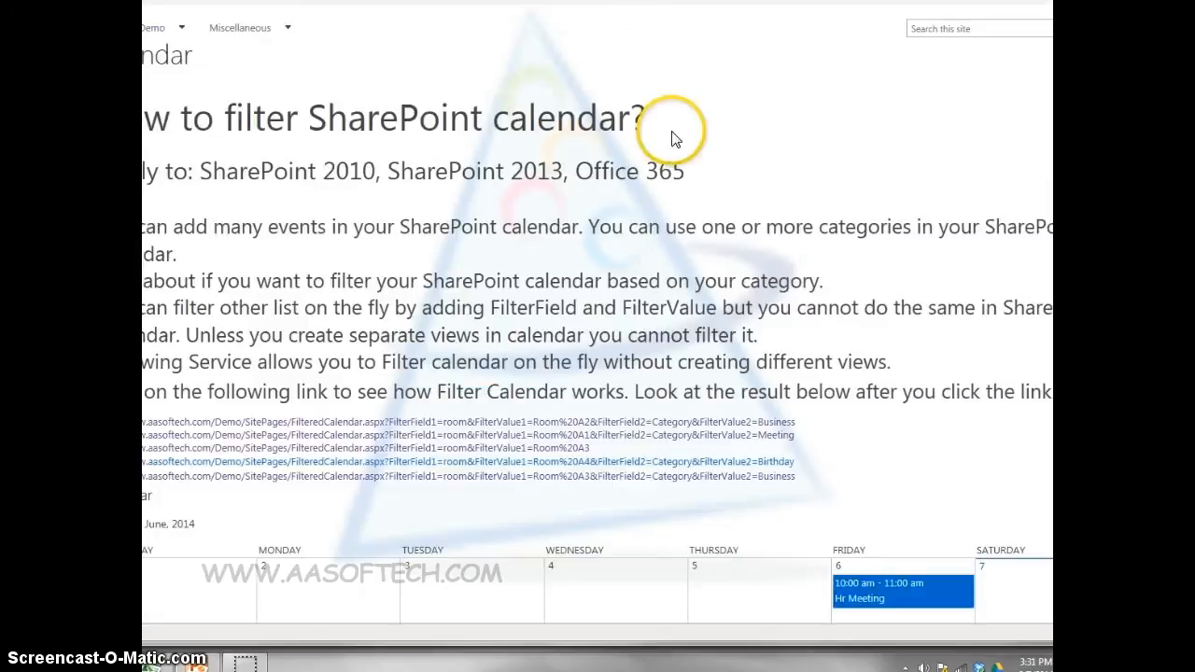
pyautogui.scroll(-3)
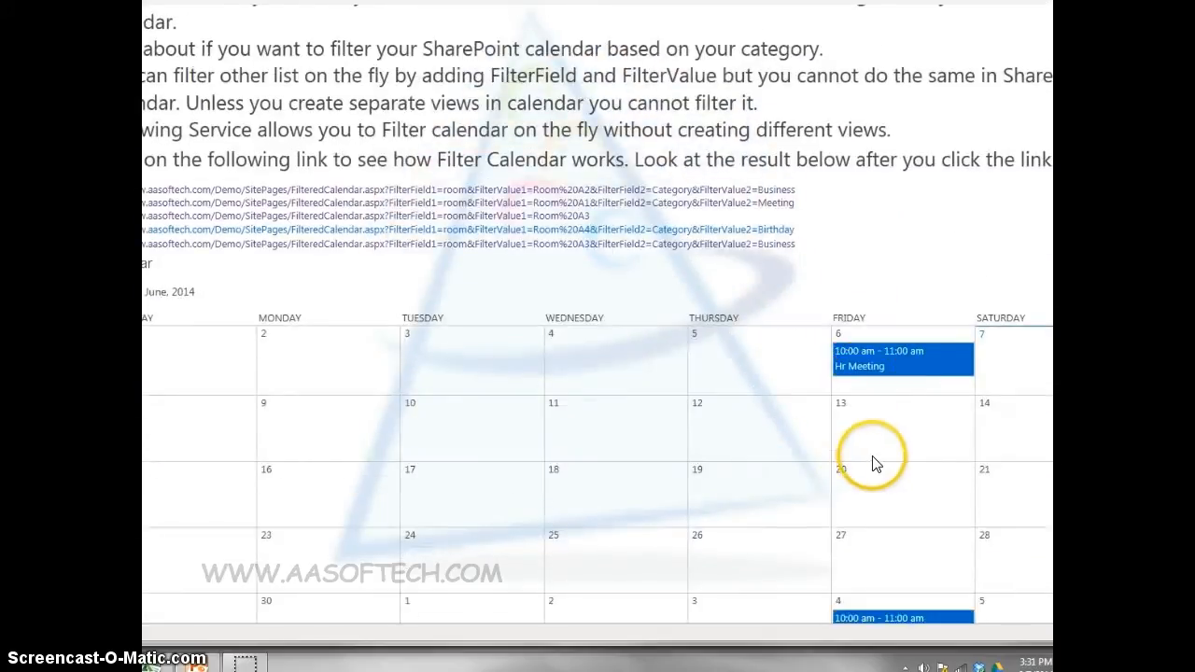
pyautogui.scroll(-3)
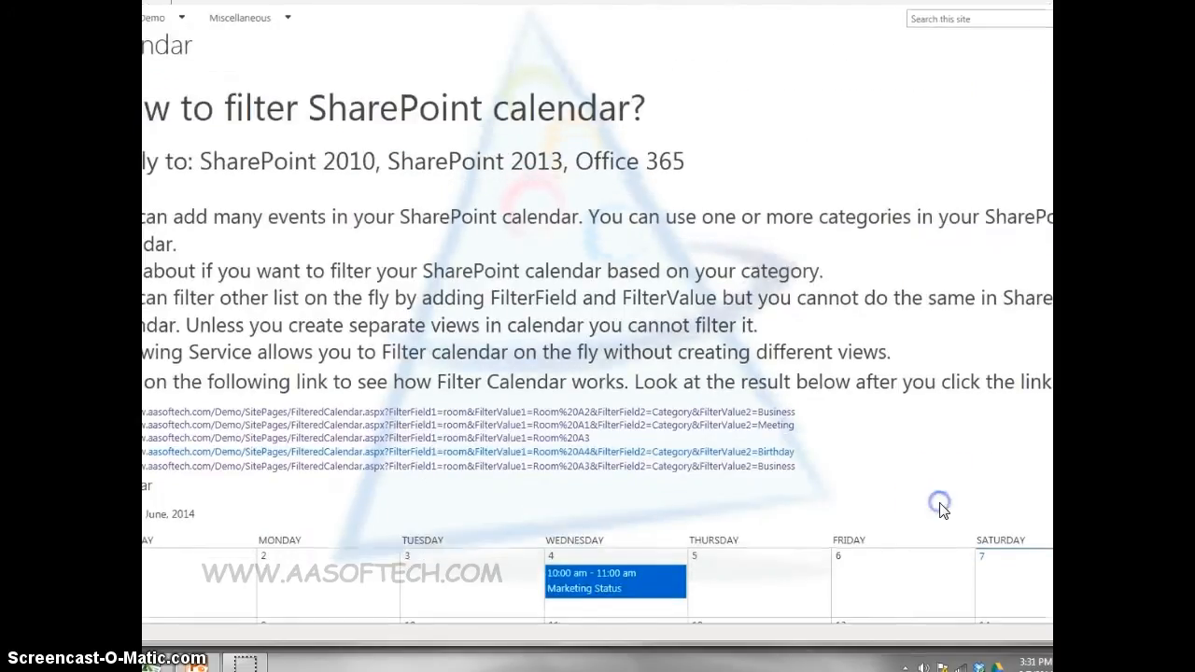
pyautogui.scroll(-3)
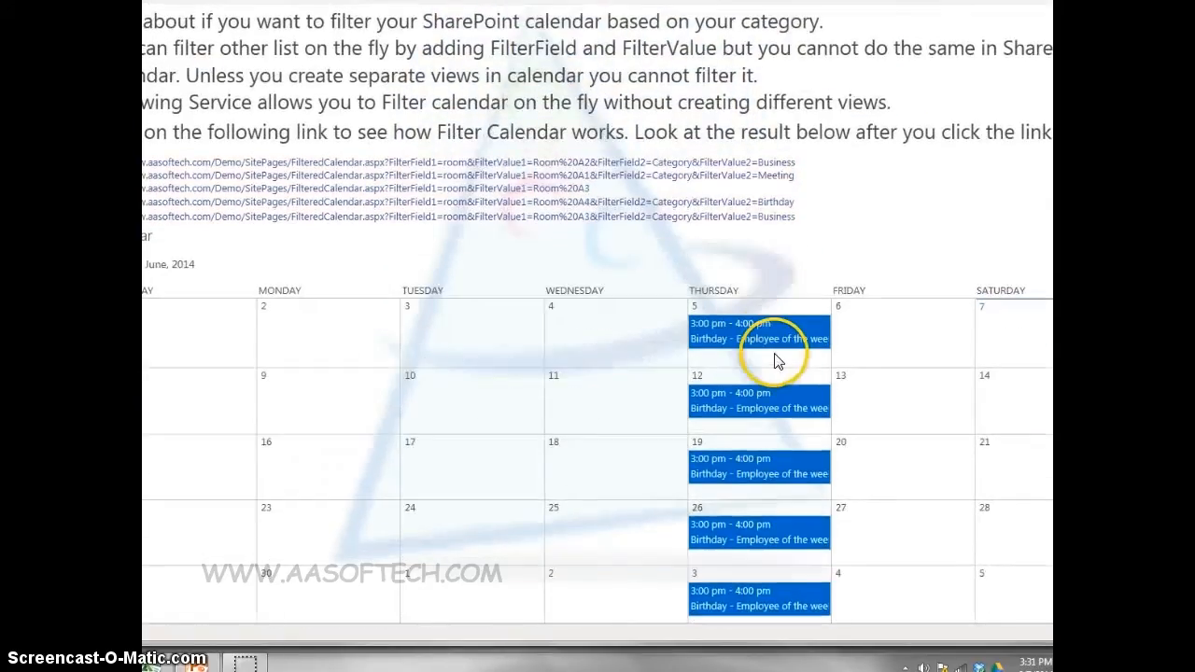
pyautogui.scroll(-3)
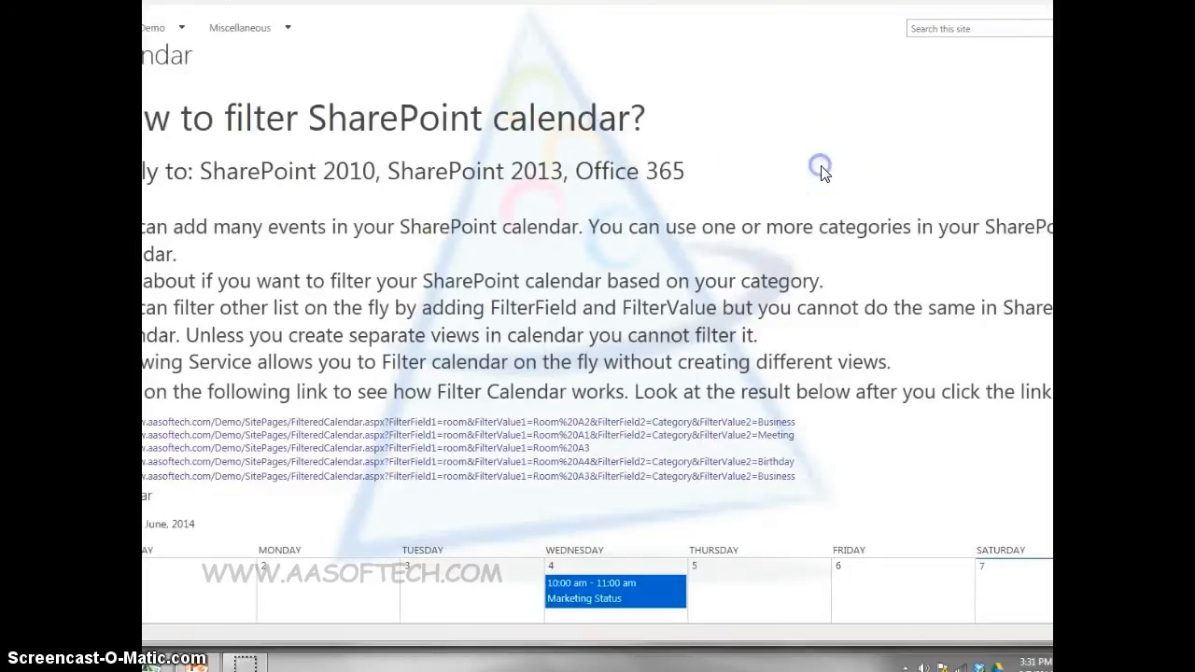
pyautogui.scroll(-3)
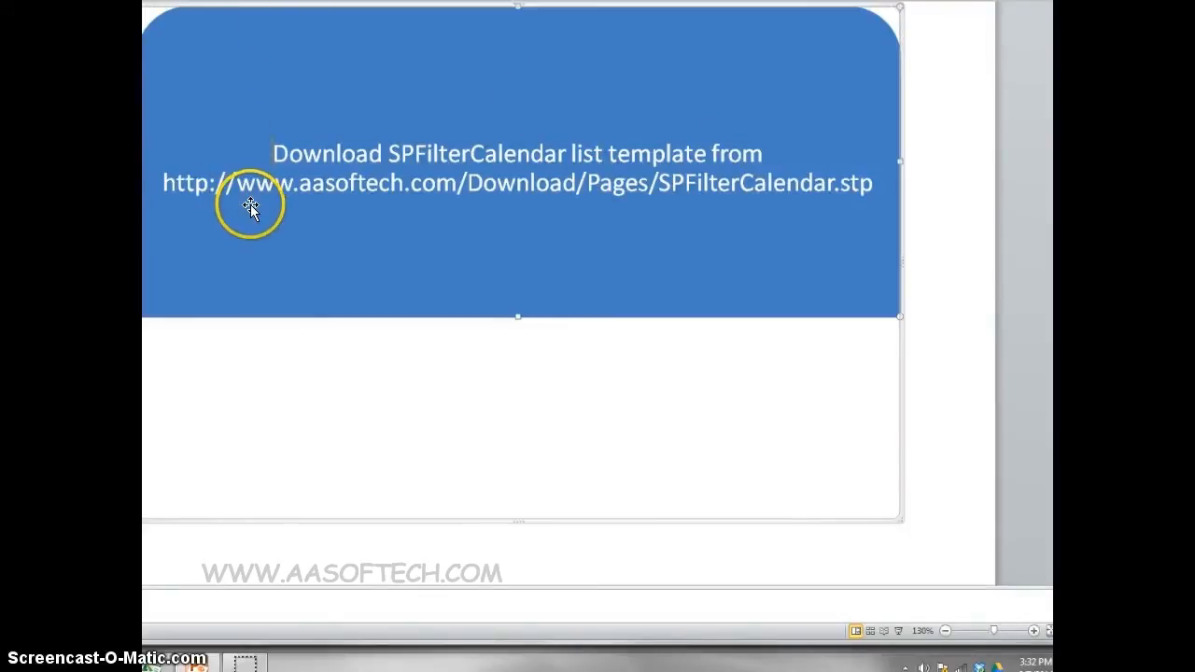
pyautogui.moveTo(191, 179)
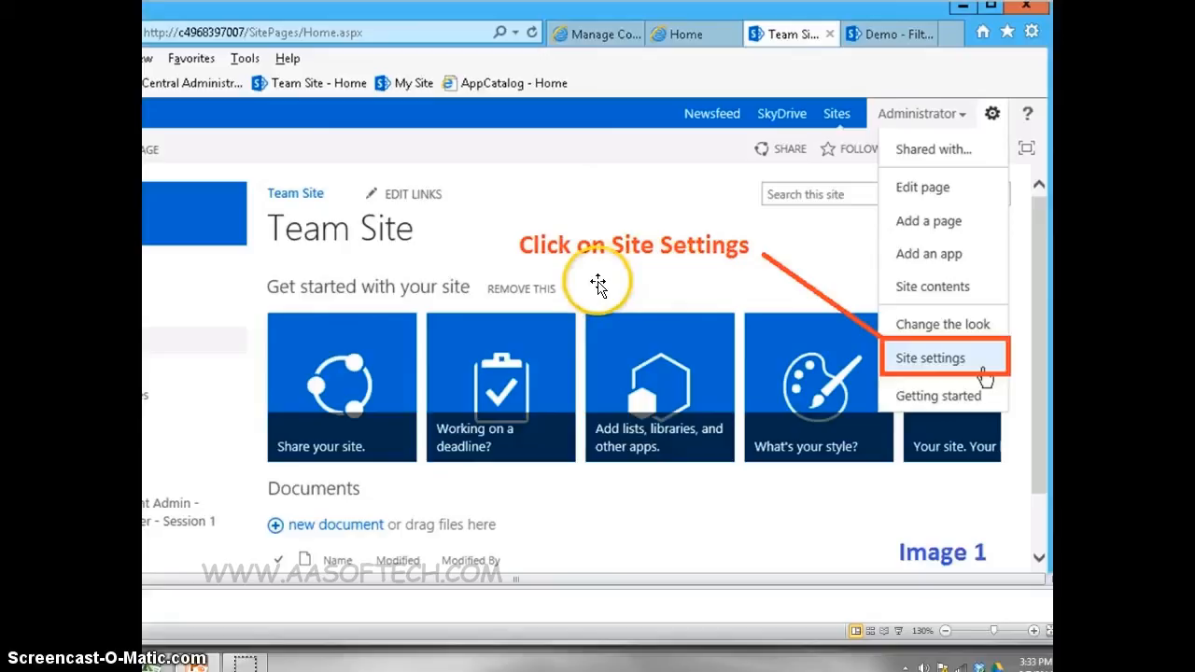
pyautogui.moveTo(934, 359)
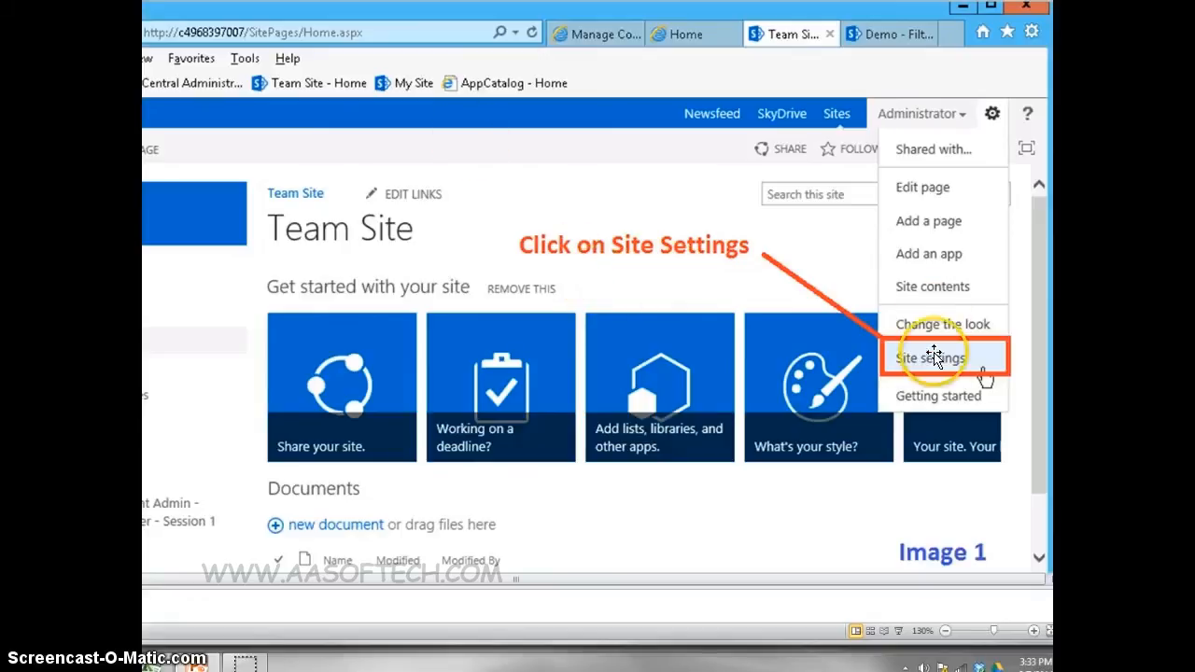
# Advance through the Site Settings and List Template Gallery upload slides to Image 3.
pyautogui.click(930, 359)
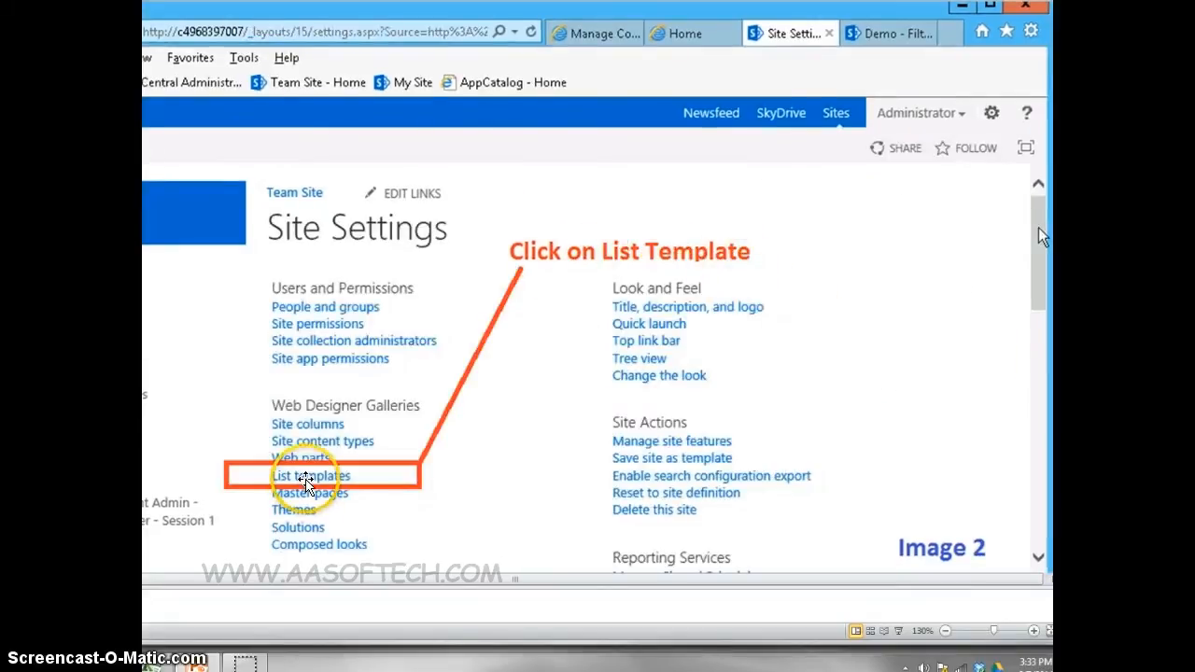
pyautogui.click(310, 476)
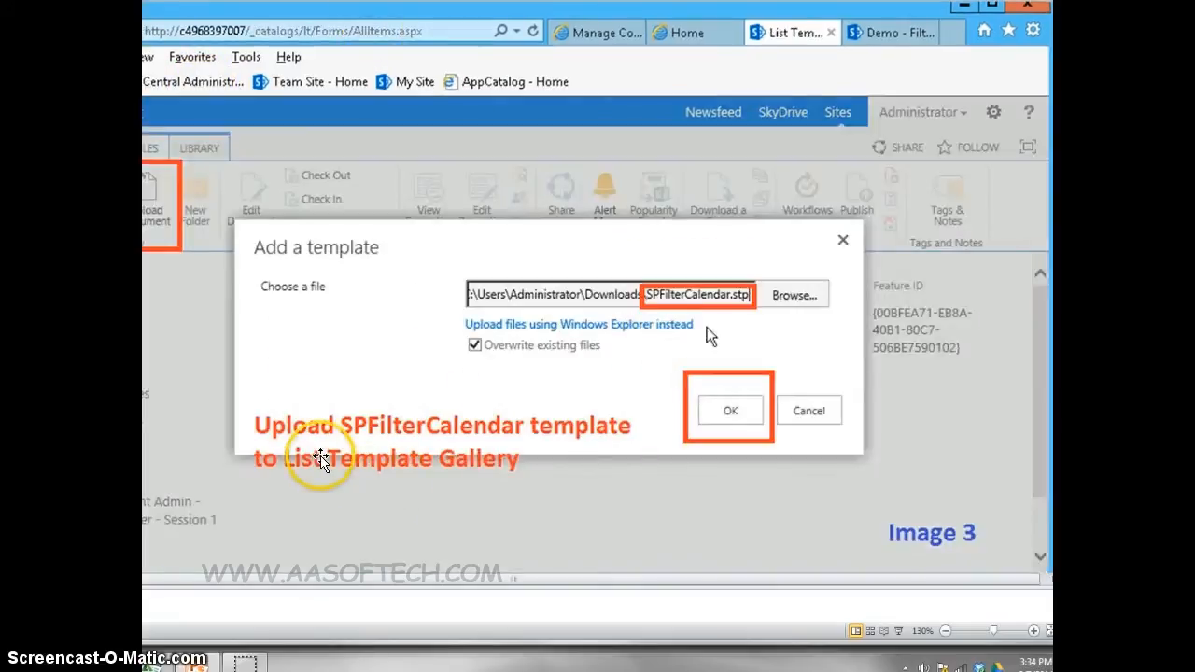
pyautogui.moveTo(297, 474)
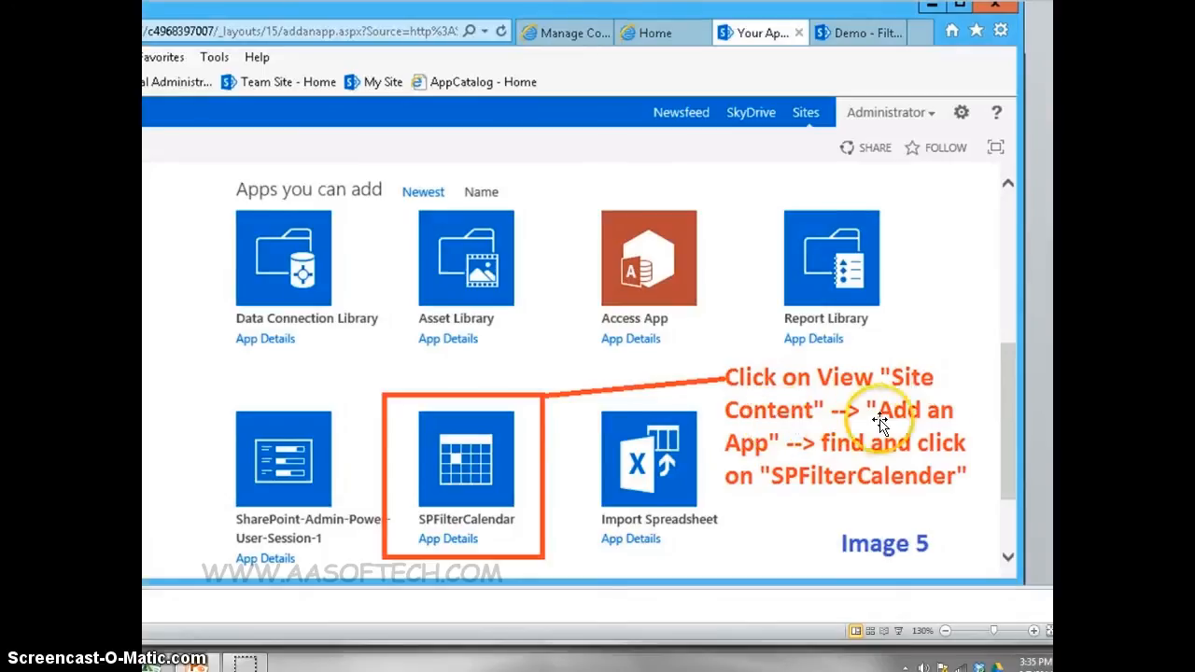
pyautogui.moveTo(829, 458)
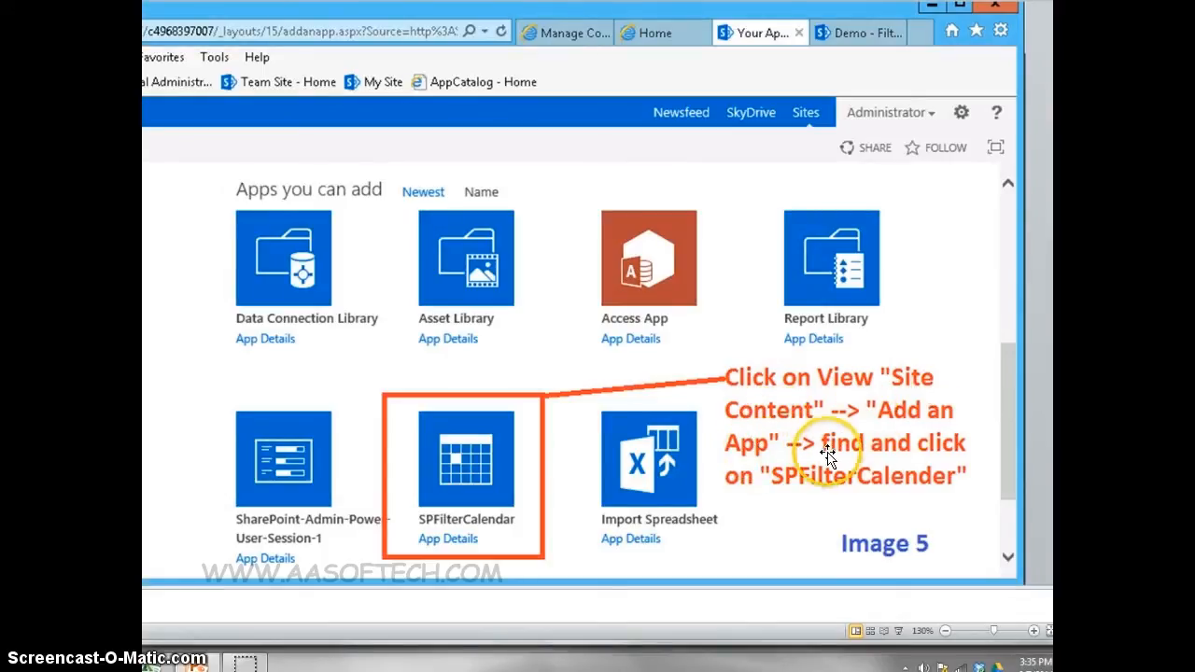
pyautogui.moveTo(501, 463)
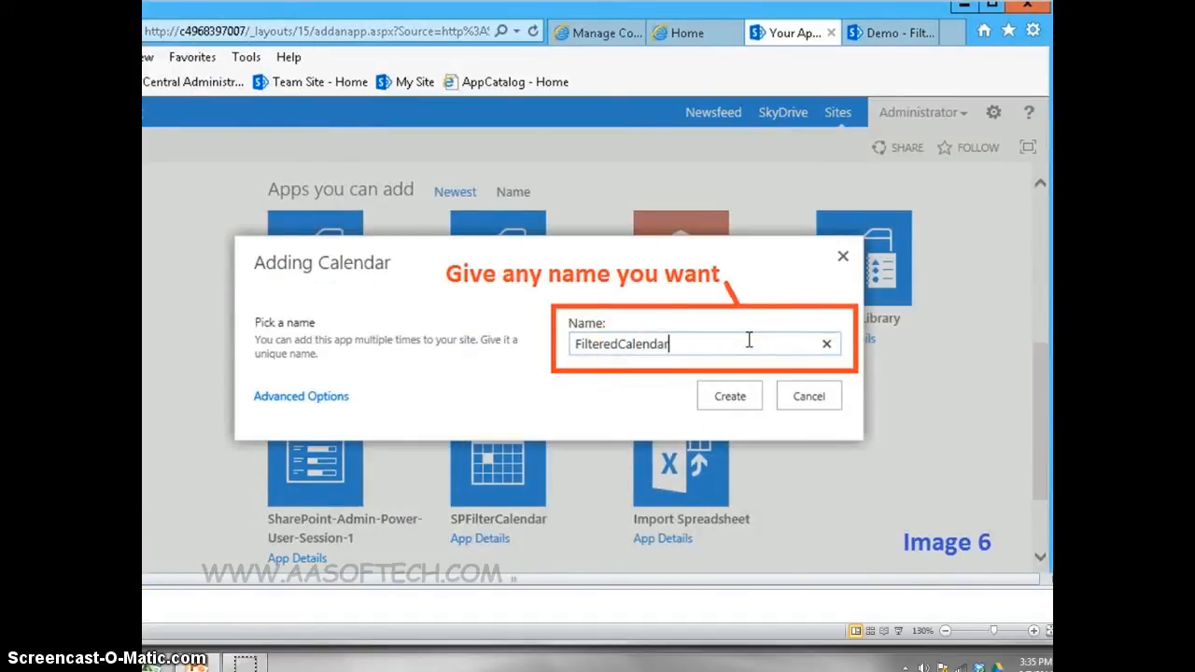
# Advance past the app-naming slide to the default Calendar view slide.
pyautogui.click(728, 396)
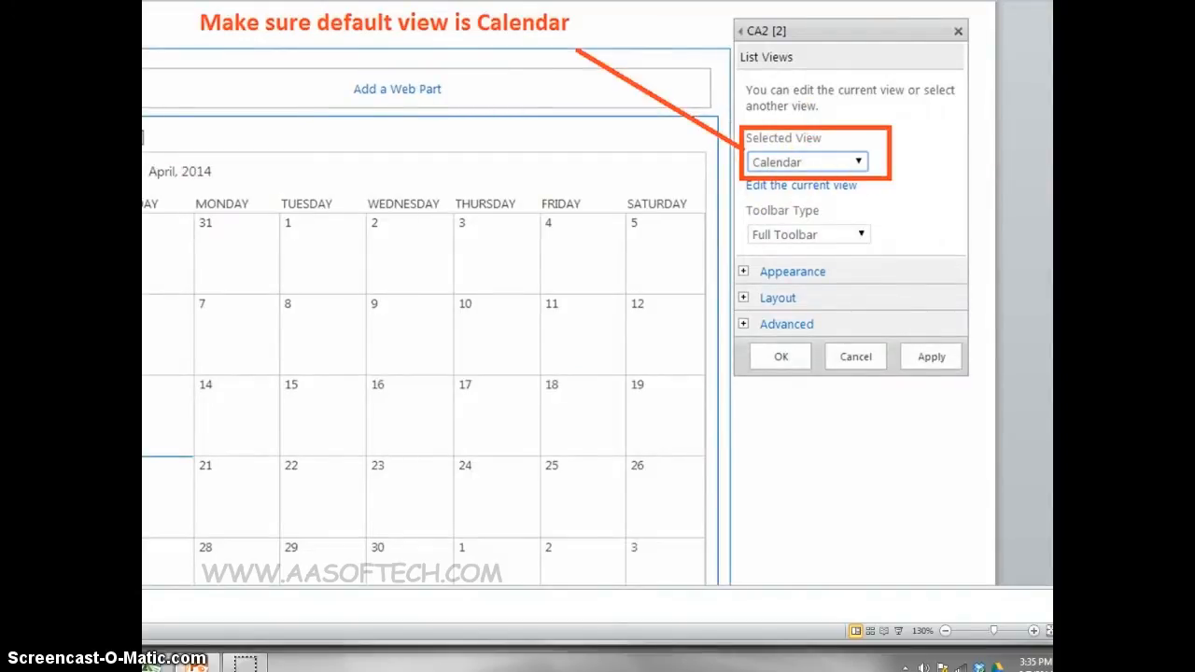
# Move past the fields-to-keep slide and skip ahead to the Image 9 calendar data slide.
pyautogui.click(801, 185)
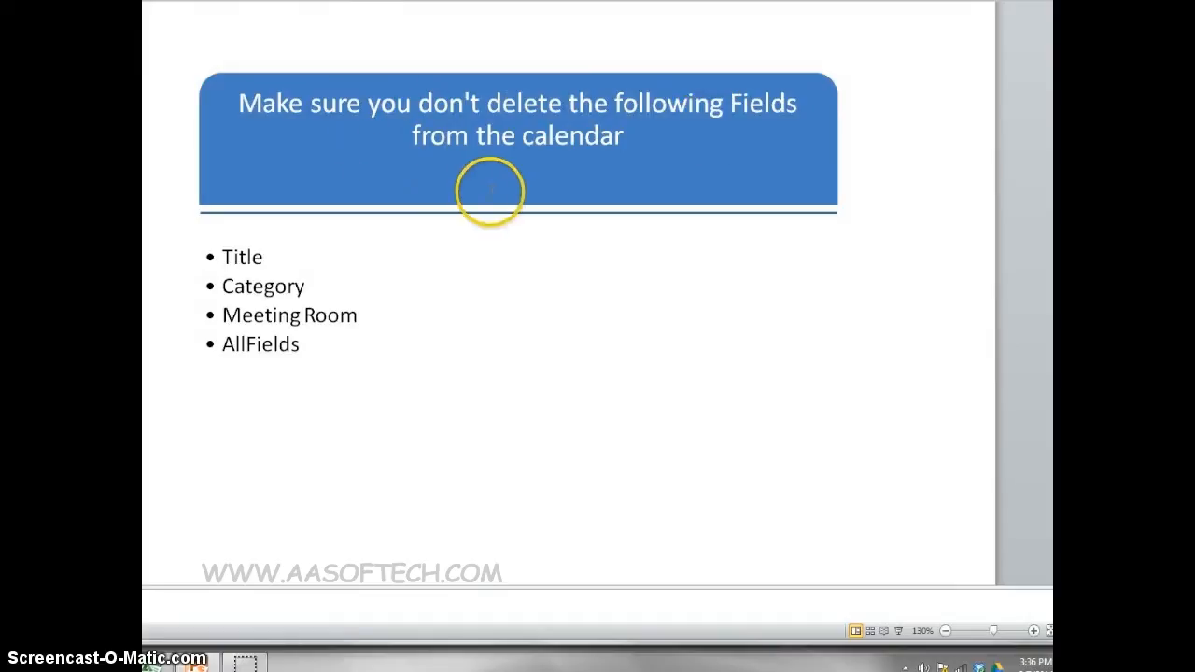
pyautogui.doubleClick(241, 258)
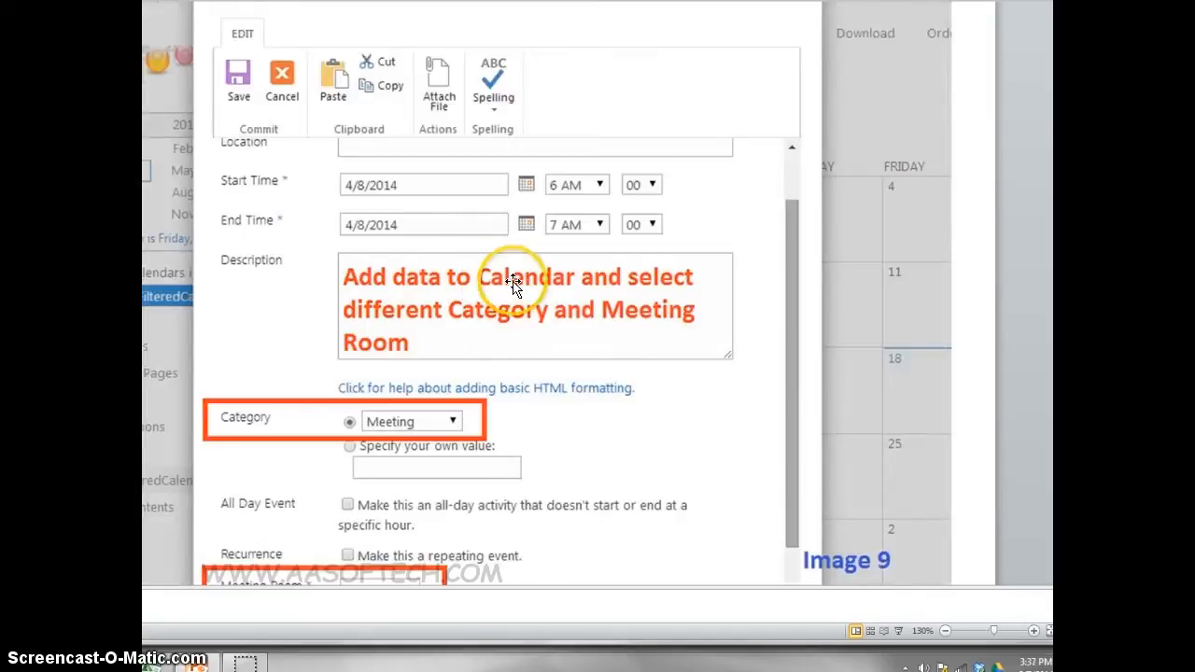
pyautogui.moveTo(228, 422)
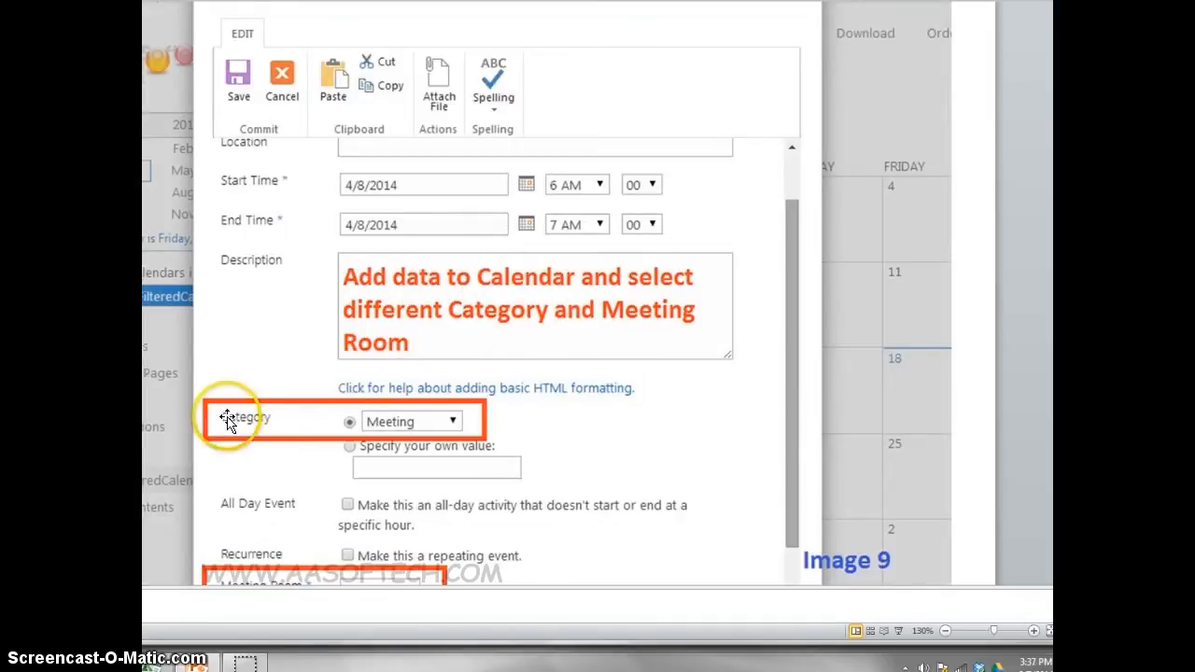
pyautogui.moveTo(270, 588)
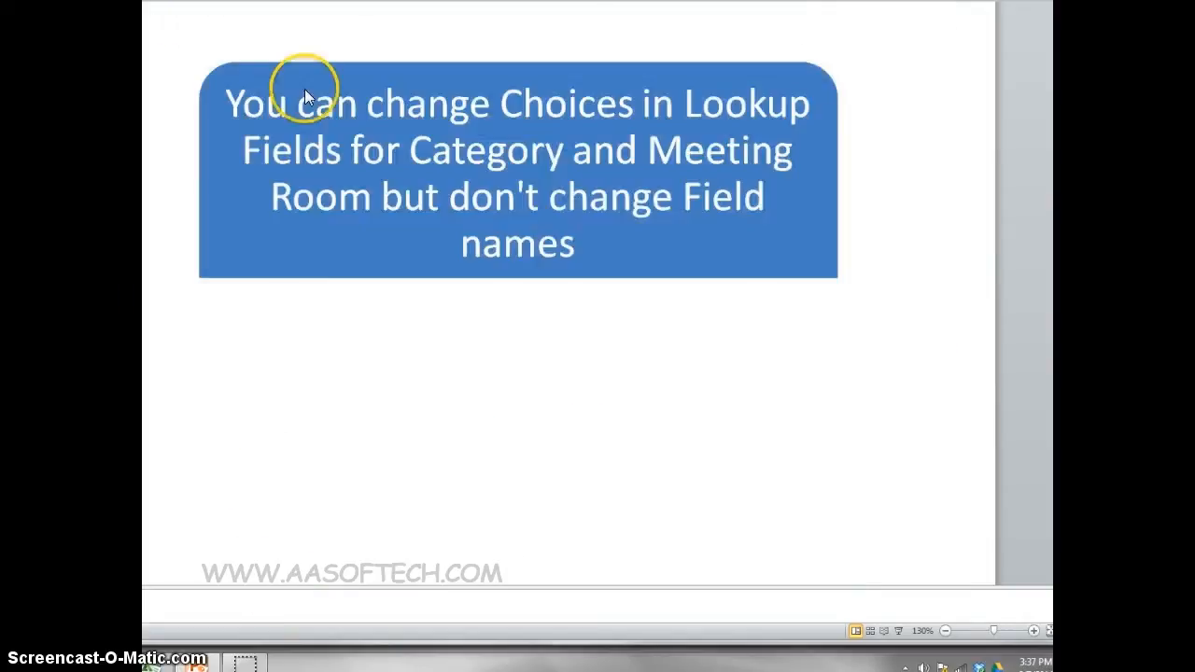
pyautogui.moveTo(570, 101)
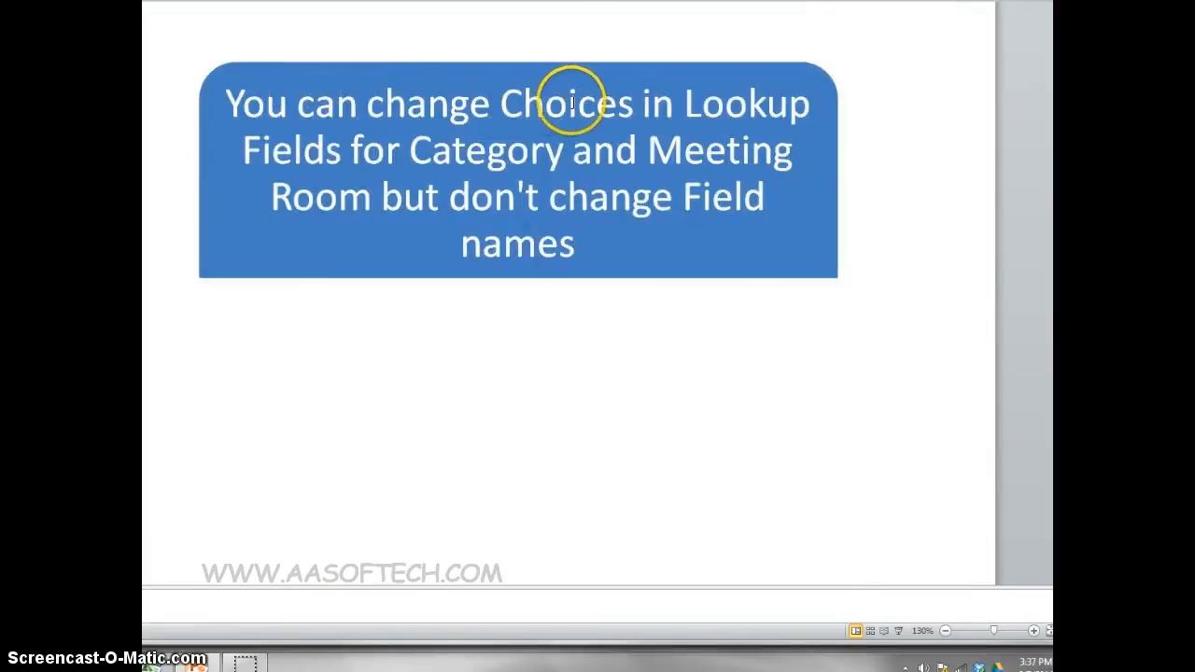
pyautogui.moveTo(531, 159)
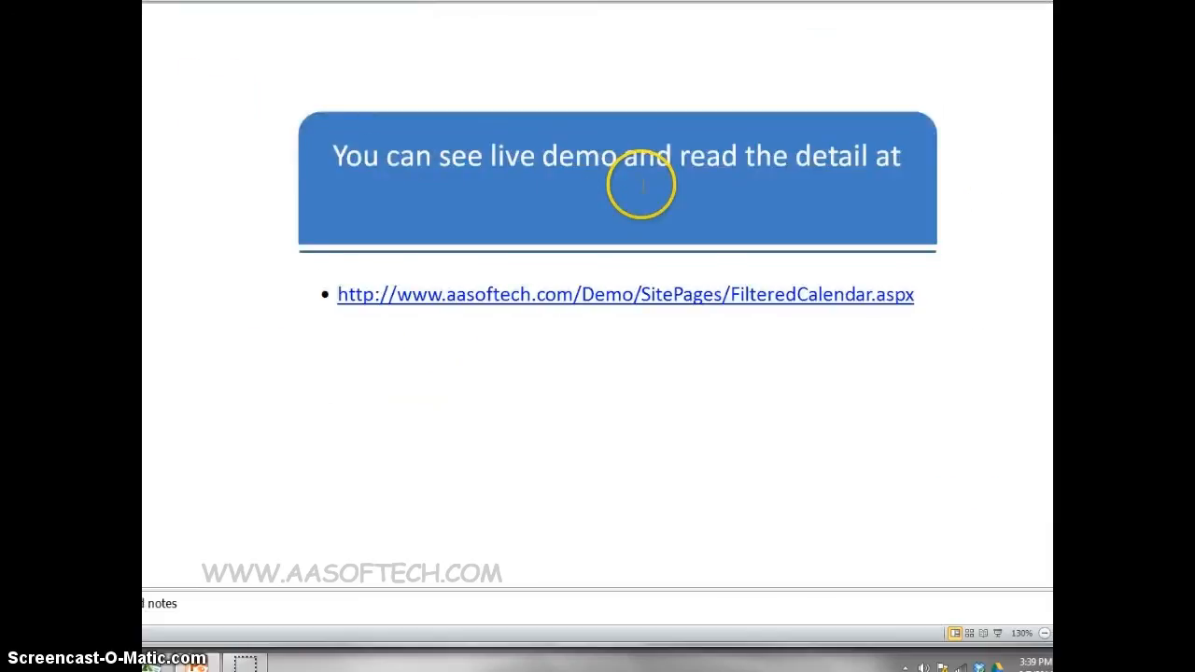
pyautogui.moveTo(841, 295)
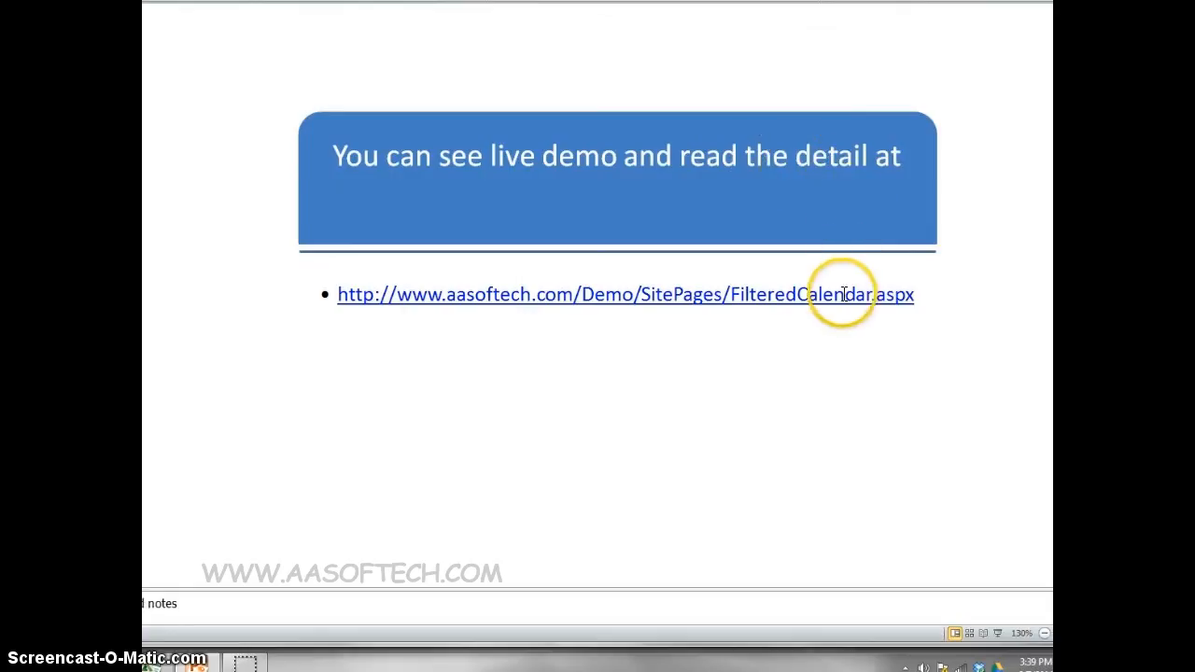